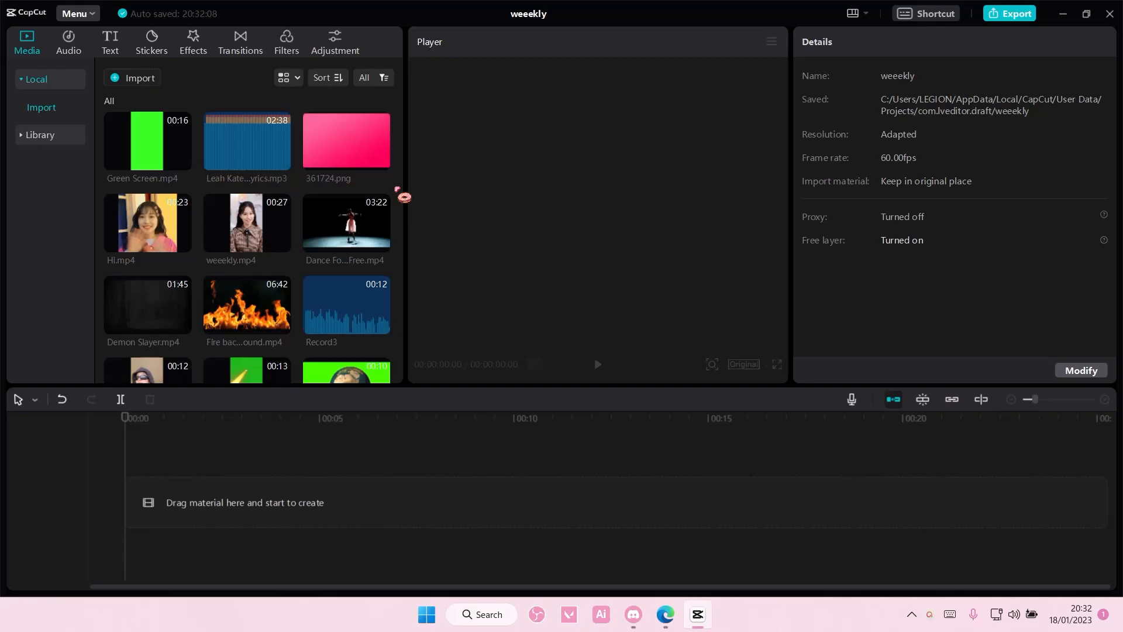
Place Earth.mp4 on the timeline and select it to show its Video properties
drag(346, 319, 287, 502)
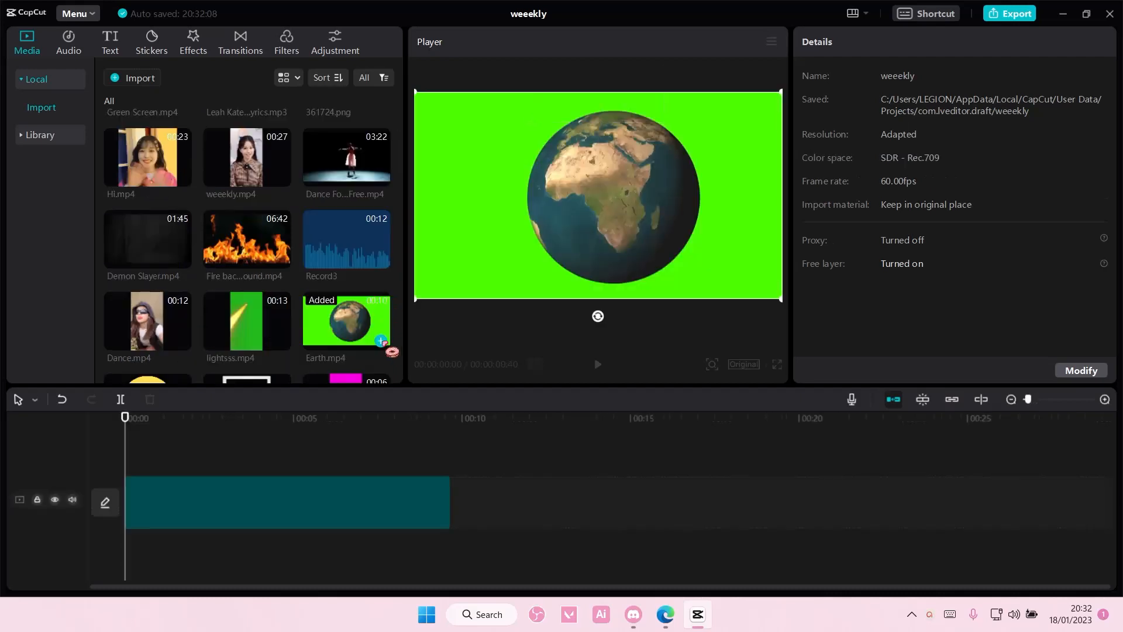
click(286, 502)
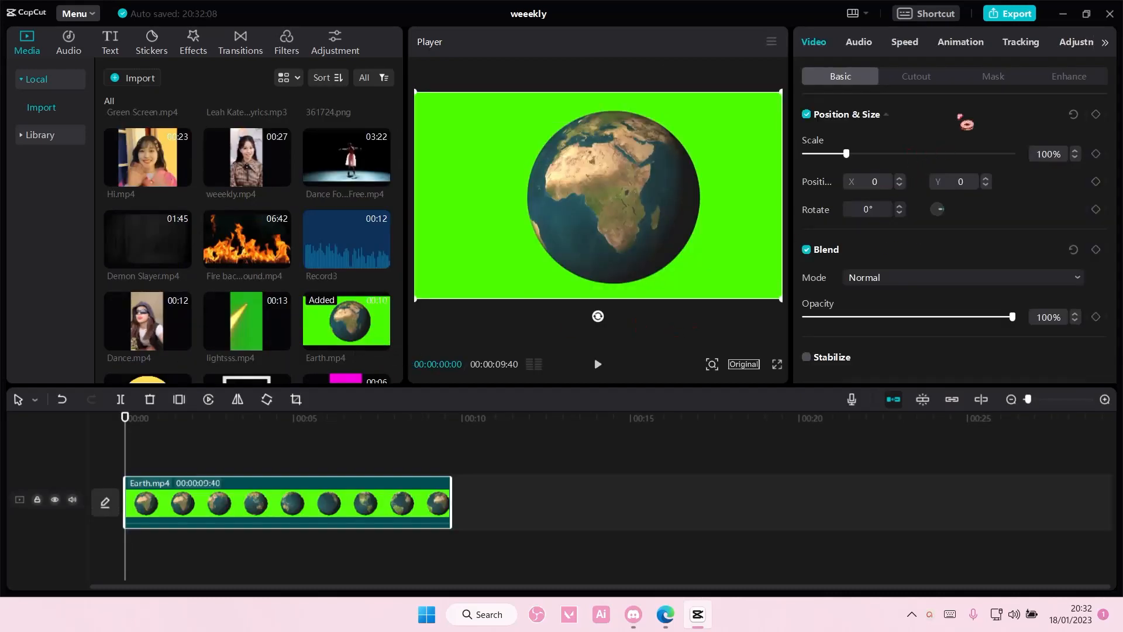
In Cutout, enable Chroma key and sample the green backdrop as the colour to remove
click(915, 76)
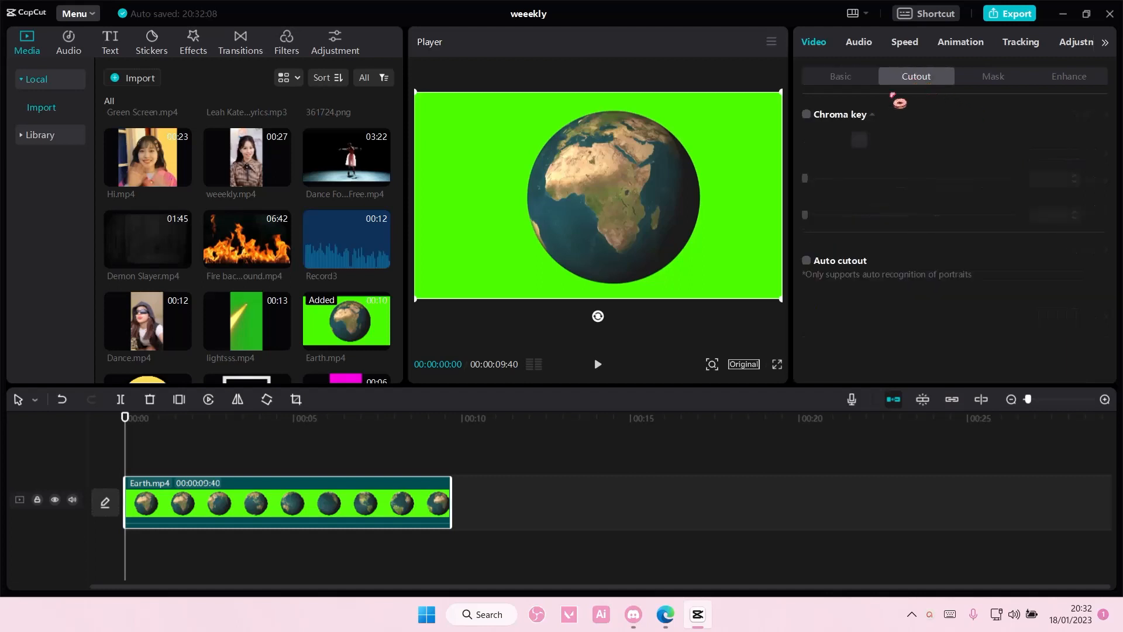
click(805, 113)
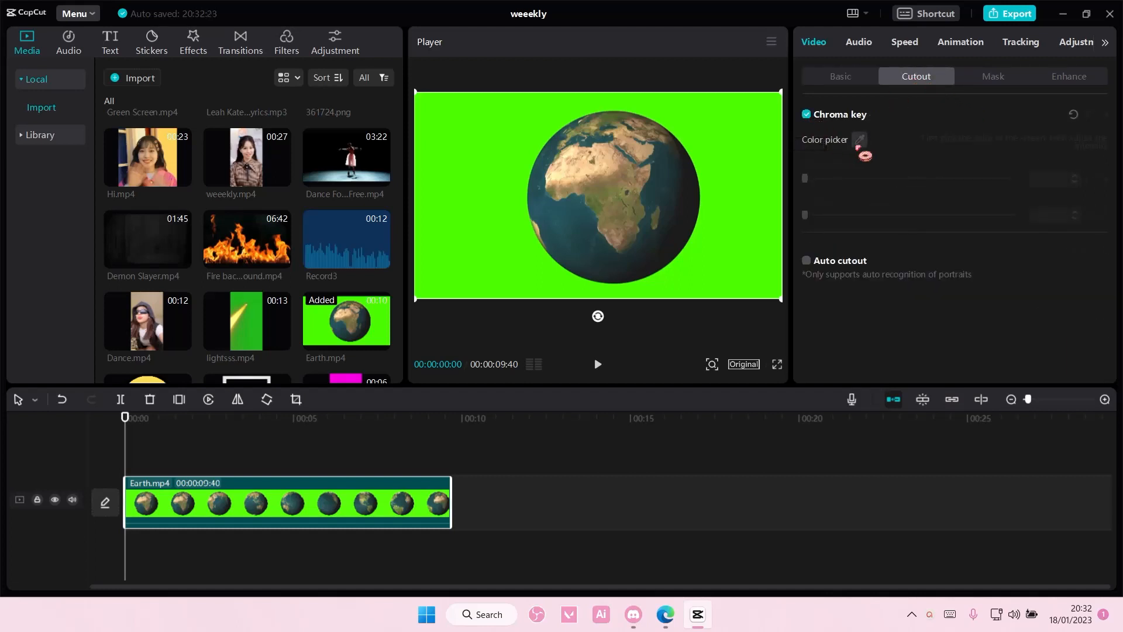
click(859, 139)
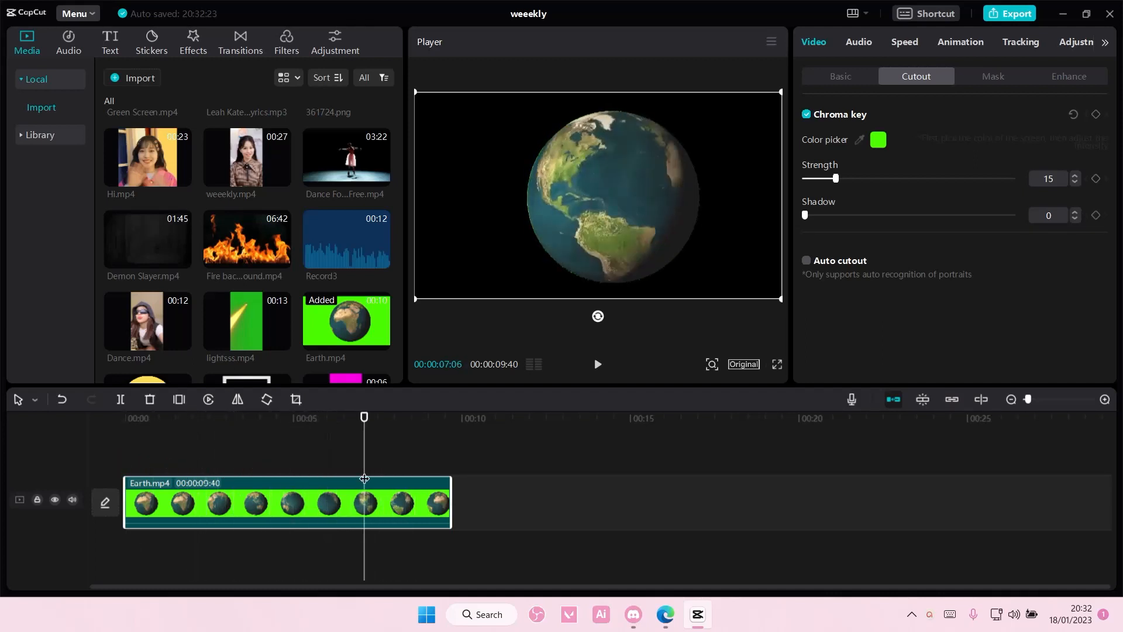
Tune the keying Strength slider until the green is gone, then return to Basic settings
drag(836, 177, 844, 178)
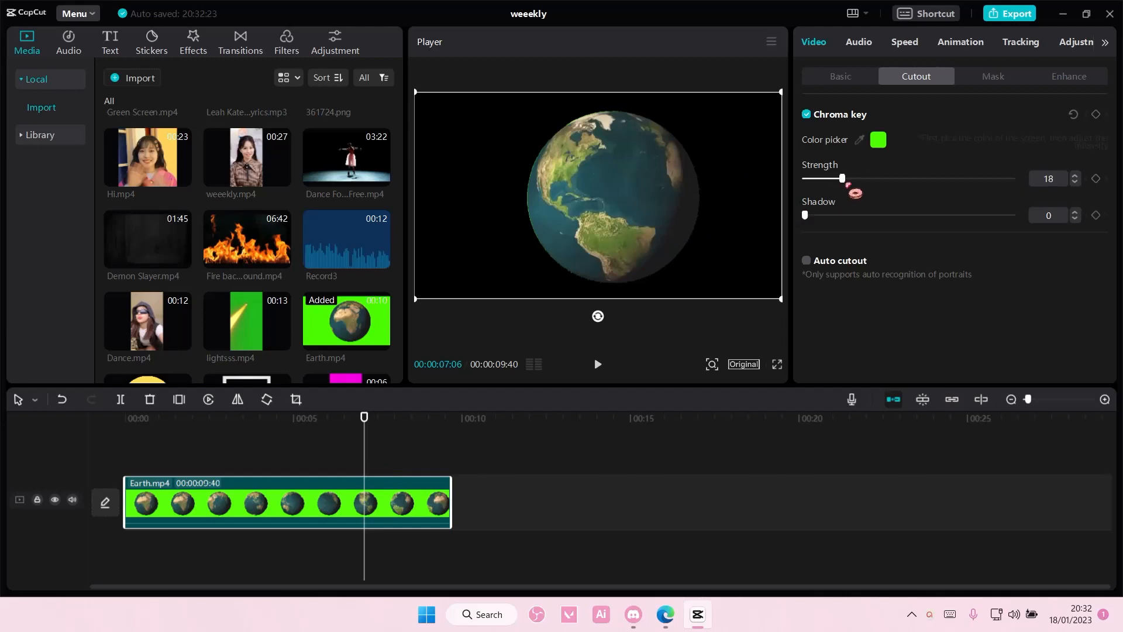
drag(843, 178, 876, 178)
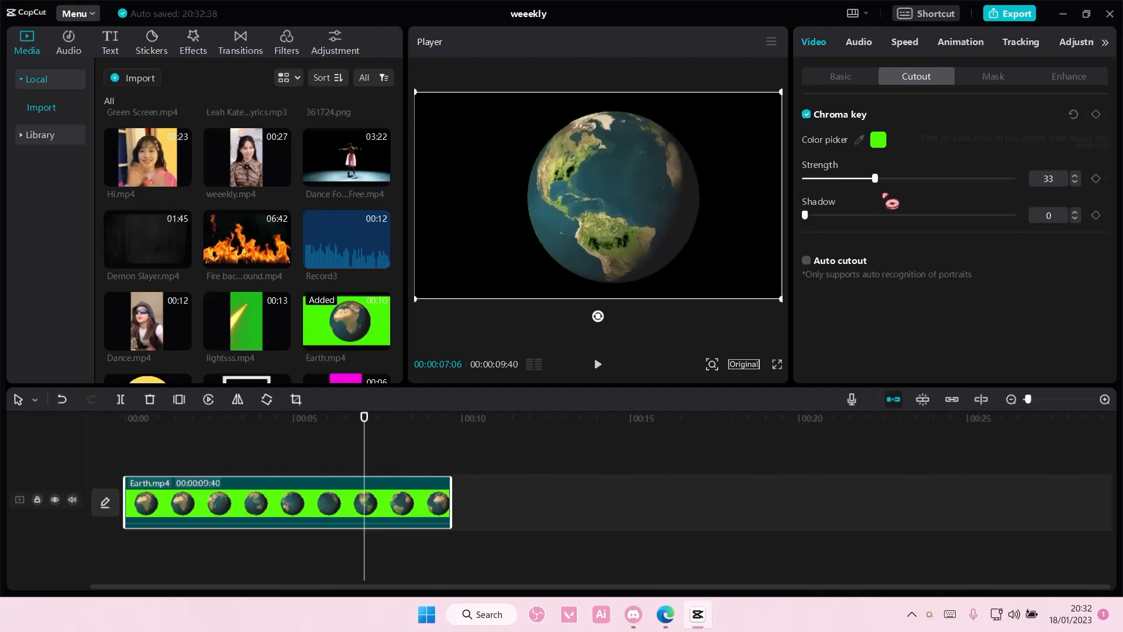
drag(875, 178, 895, 178)
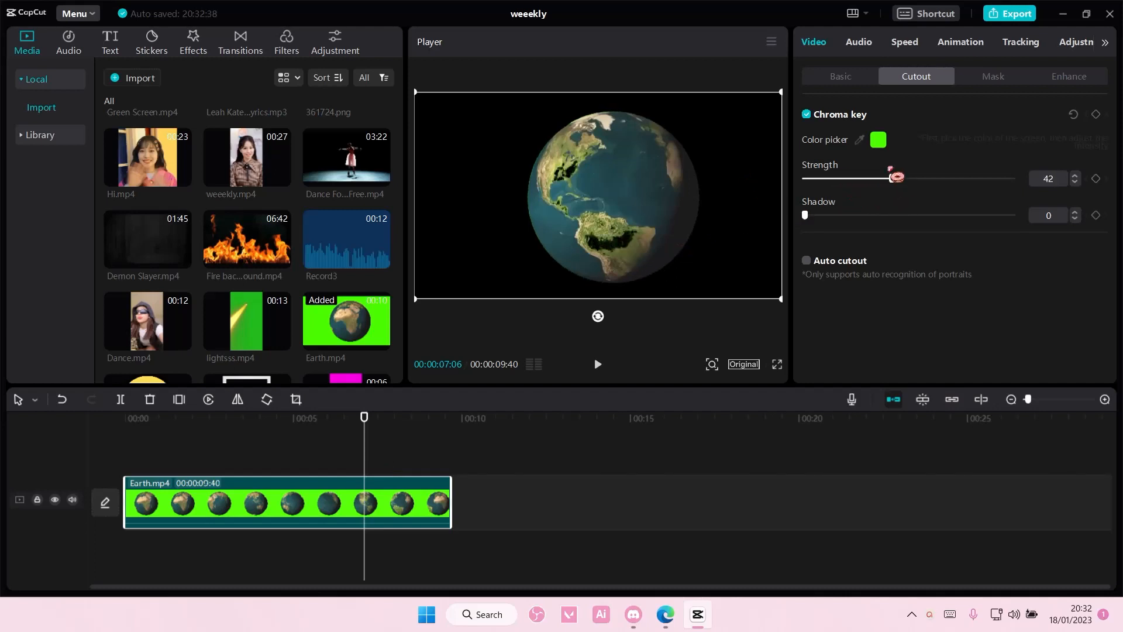
drag(895, 178, 862, 177)
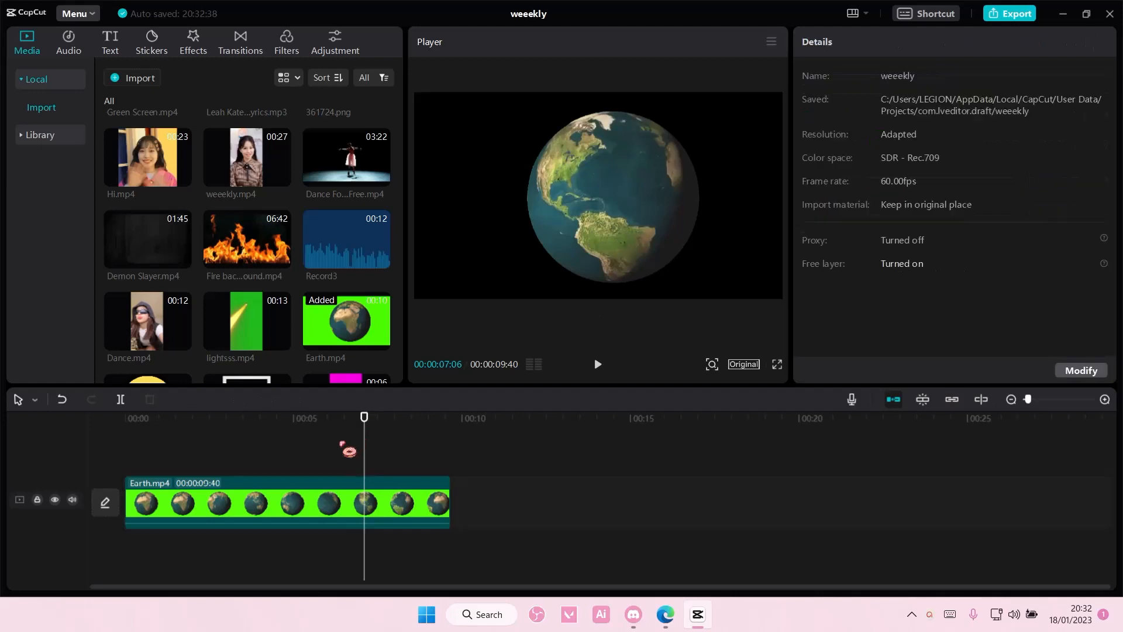
click(286, 502)
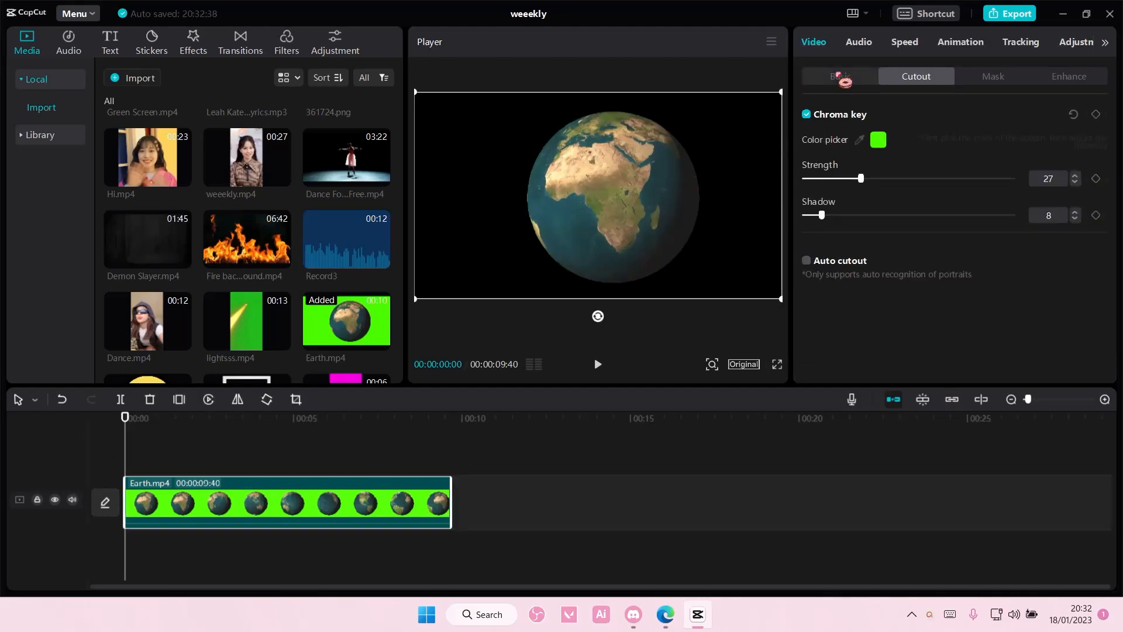
click(840, 76)
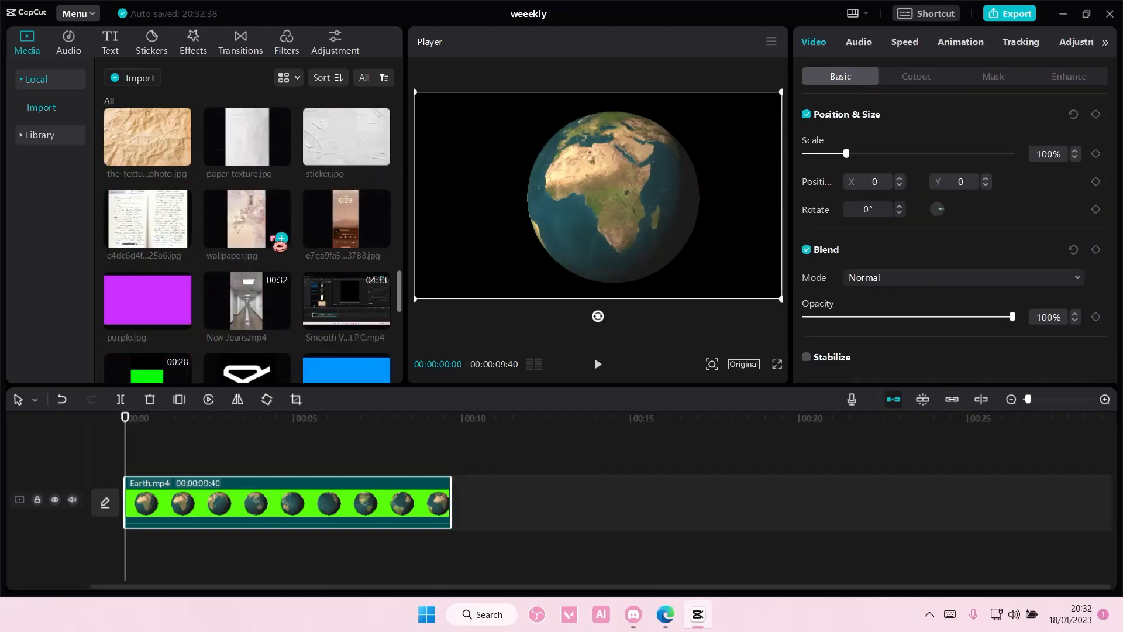
Scroll the Basic properties down toward the Canvas section
scroll(down, 3)
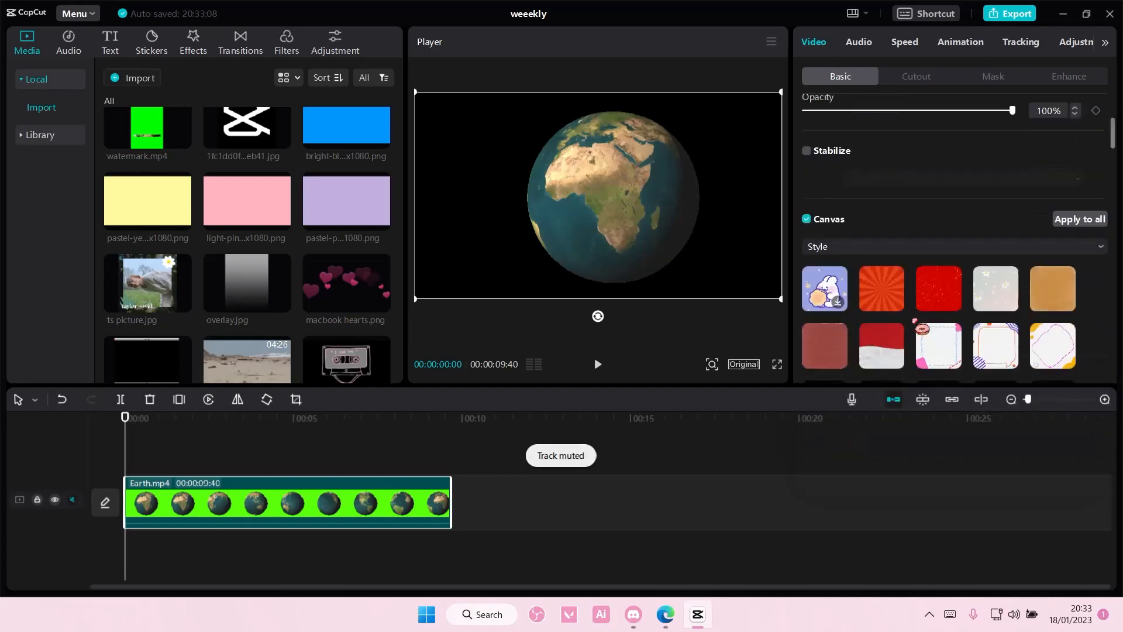
Try dark space and purple cloudy canvas styles, settling on the blue starry-sky background
scroll(down, 3)
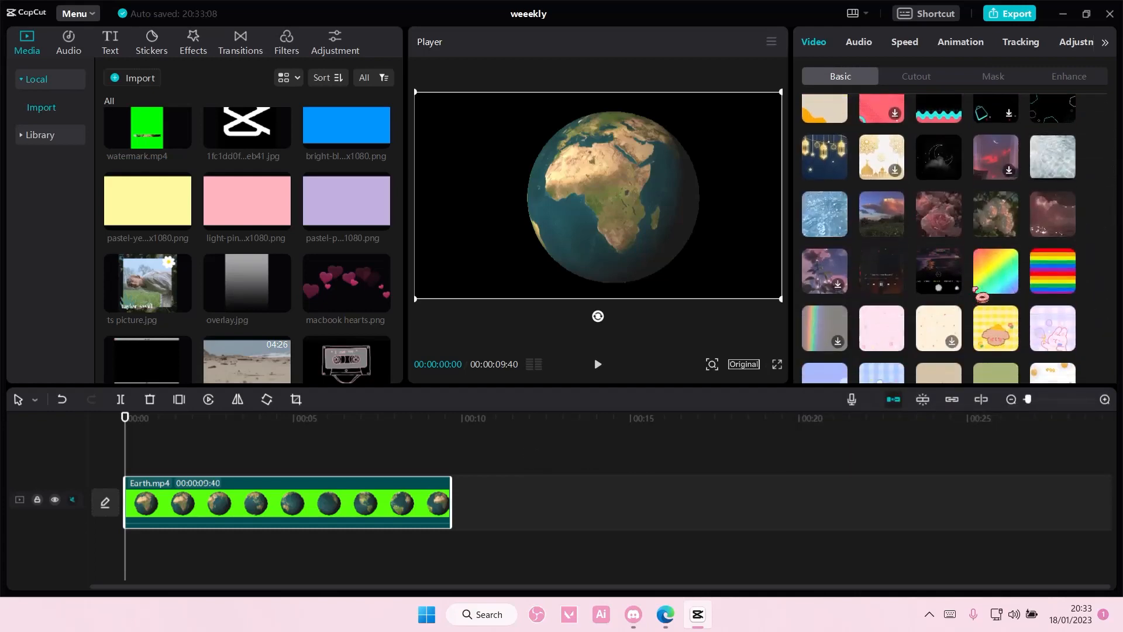
scroll(down, 3)
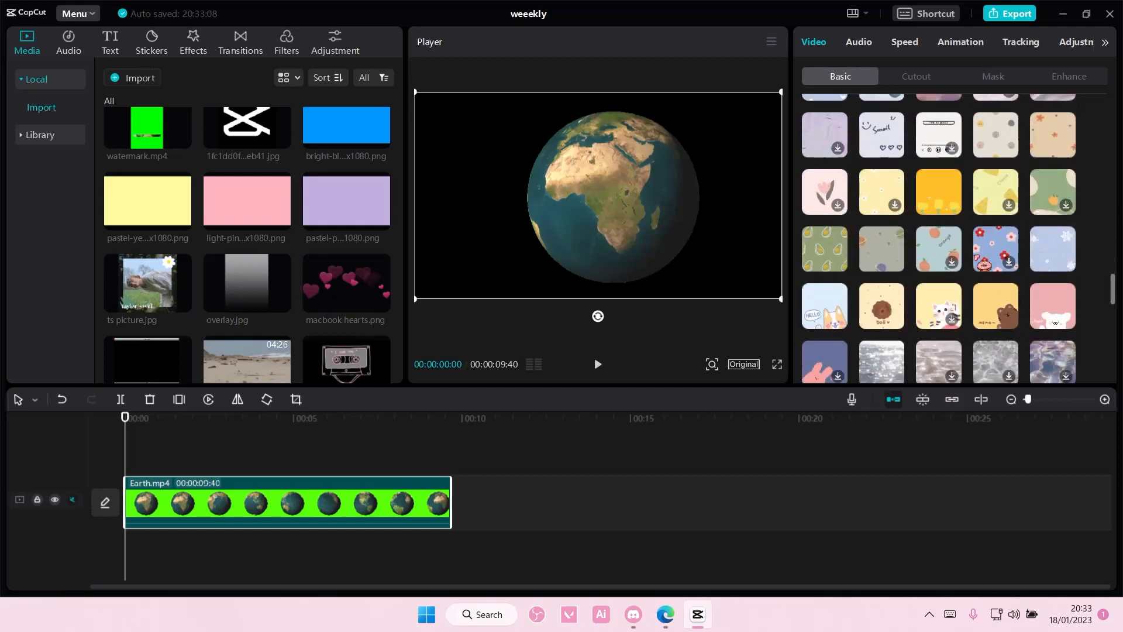
scroll(down, 3)
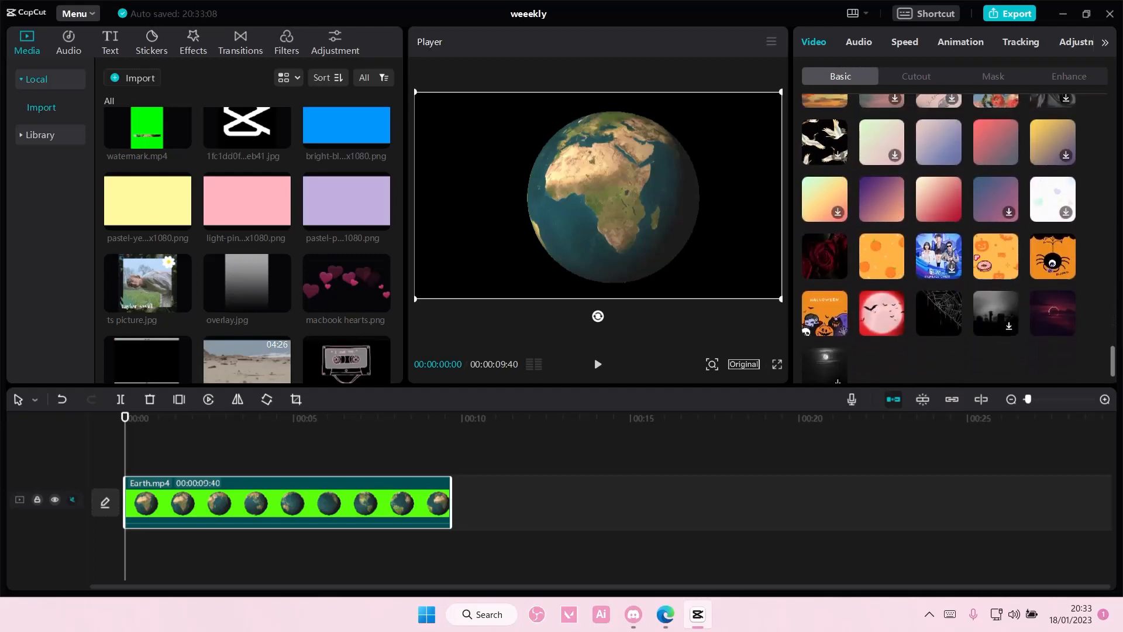
click(1052, 137)
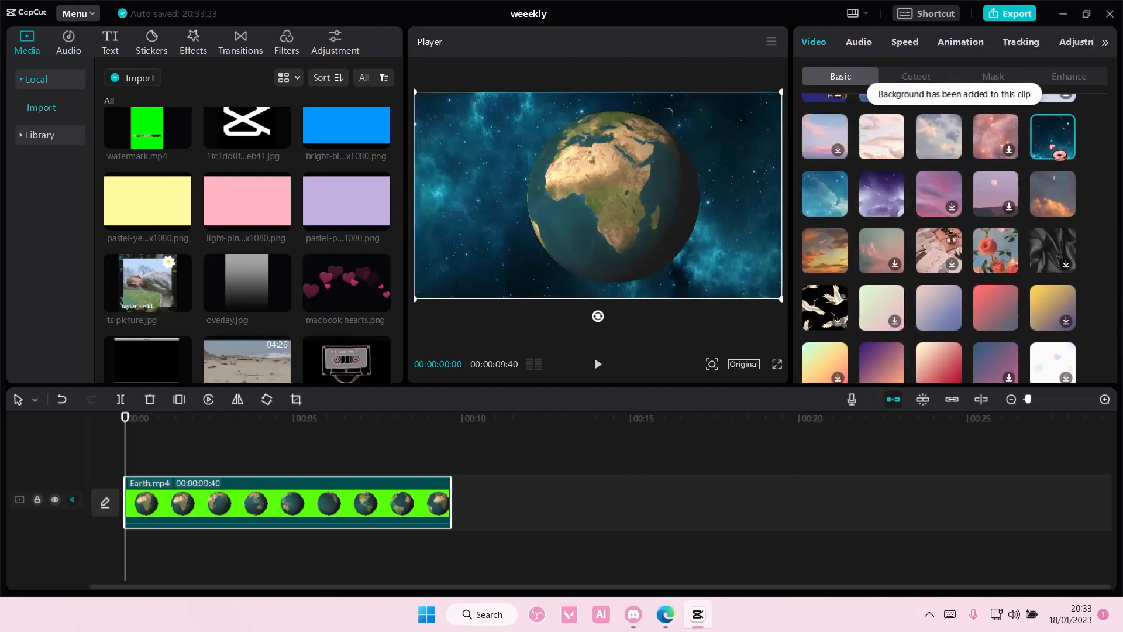
click(824, 193)
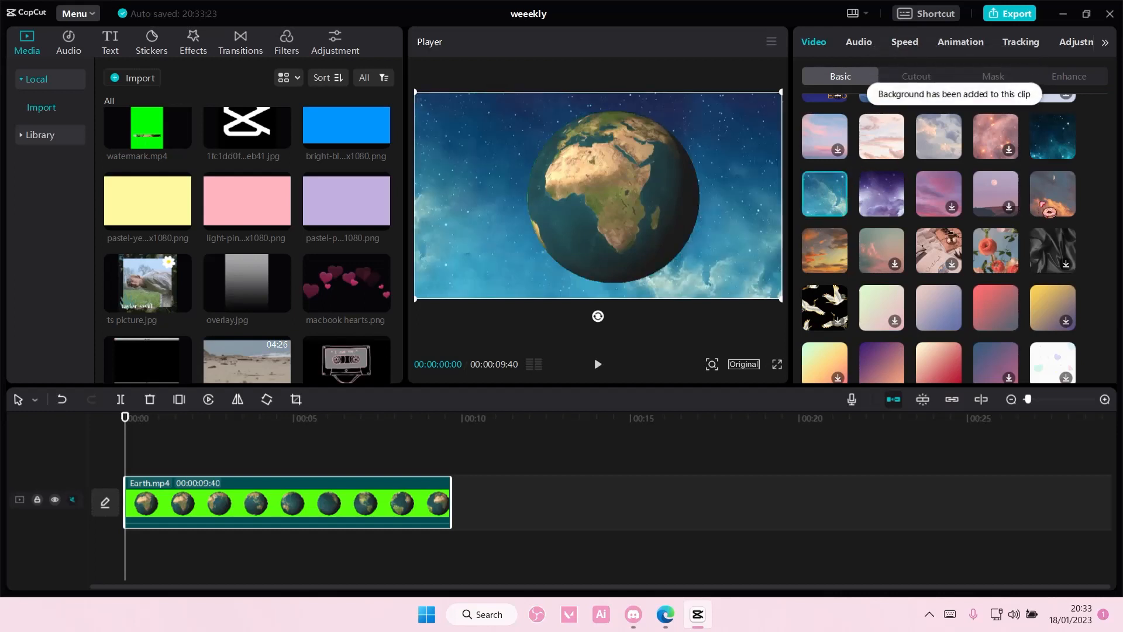
click(881, 194)
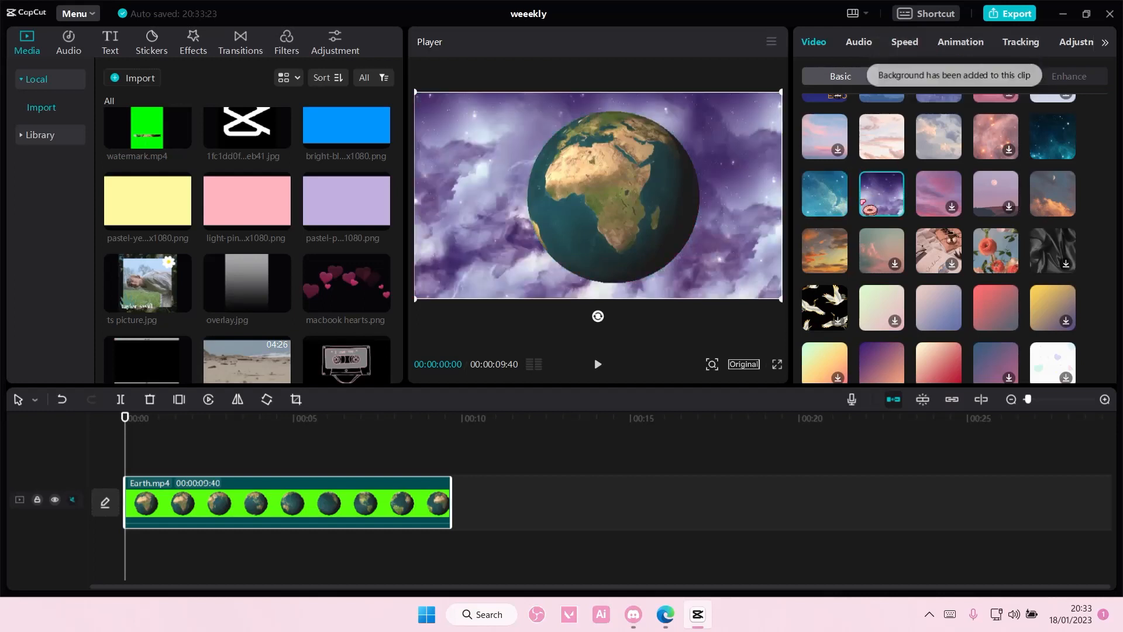
click(824, 193)
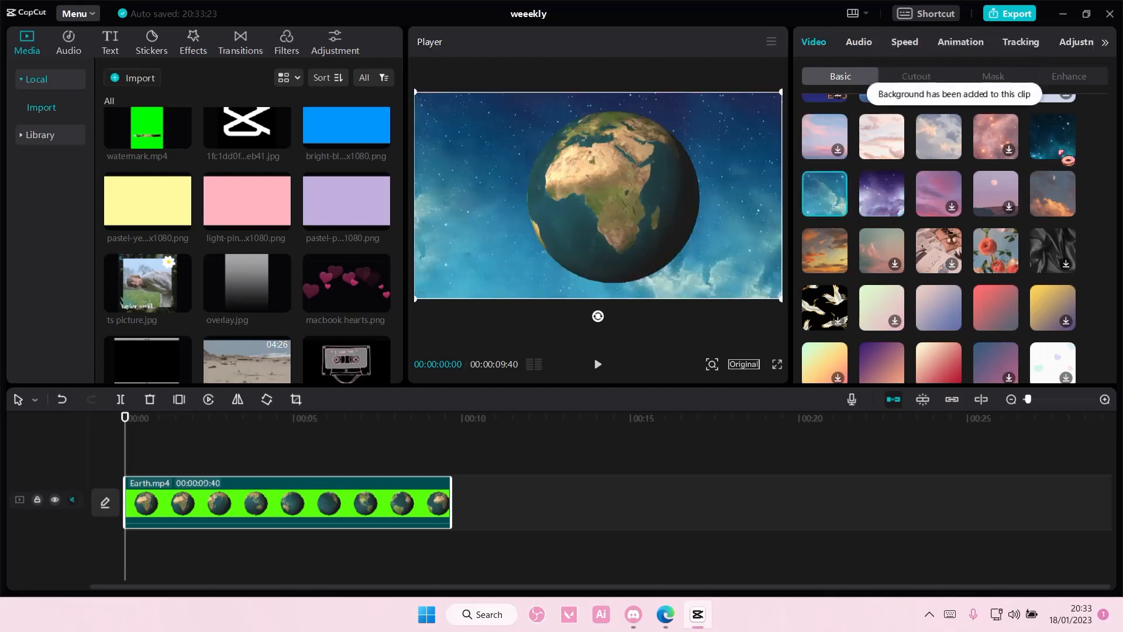